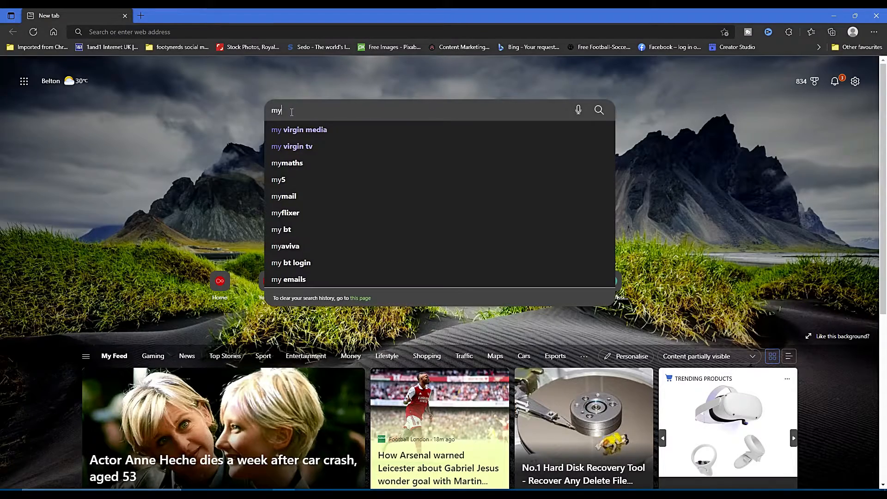
- Search Bing for 'my virgin media' from the new tab search box
type("virgin media")
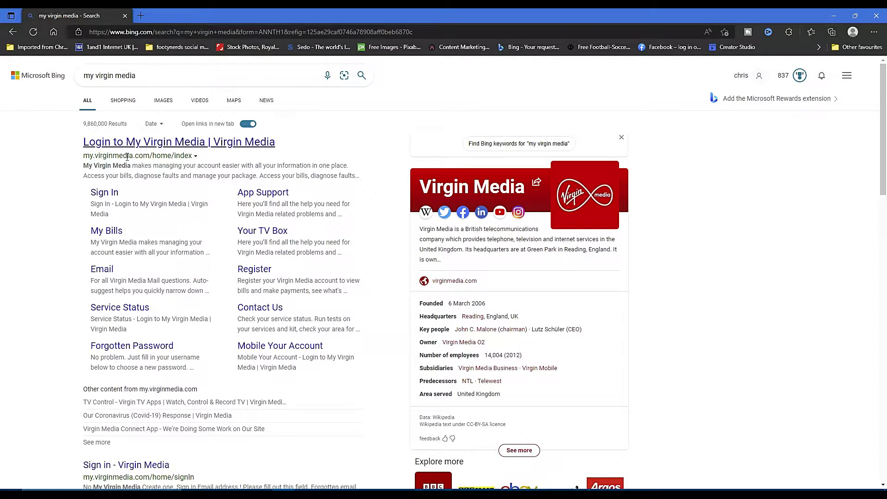
- Sign in to My Virgin Media with a password and pass the bicycle image check
left_click(179, 141)
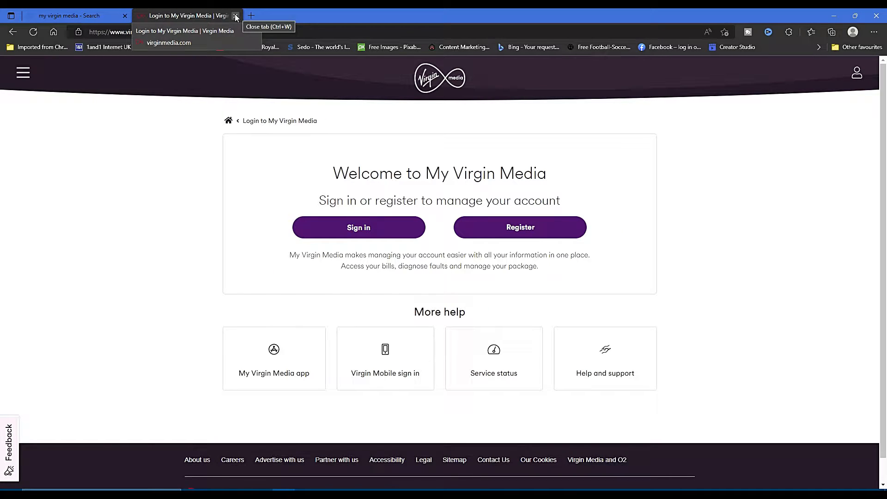
mouse_move(363, 129)
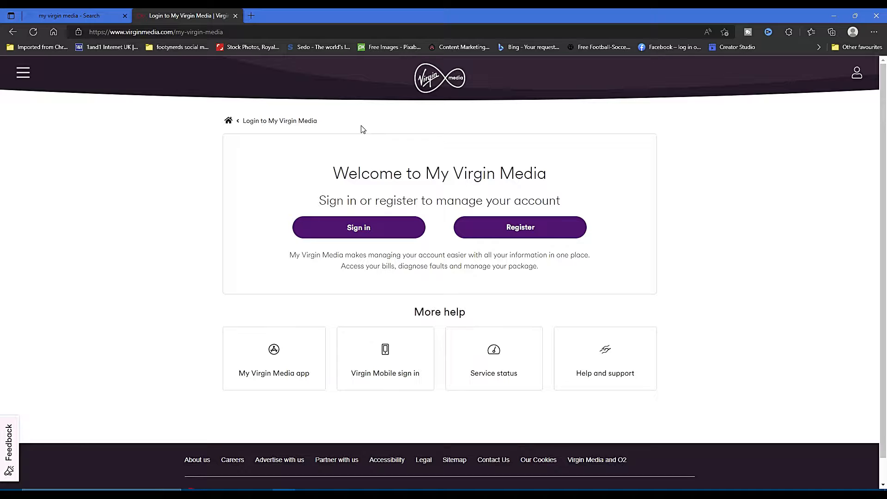
mouse_move(387, 125)
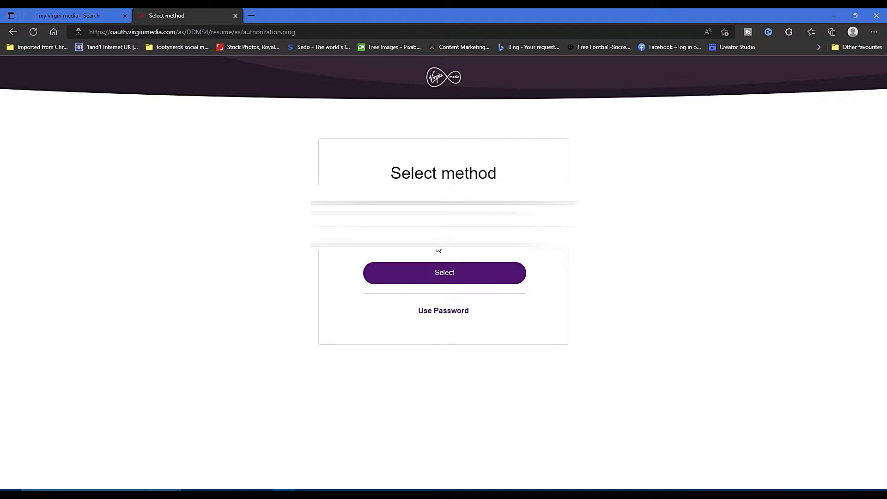
mouse_move(443, 314)
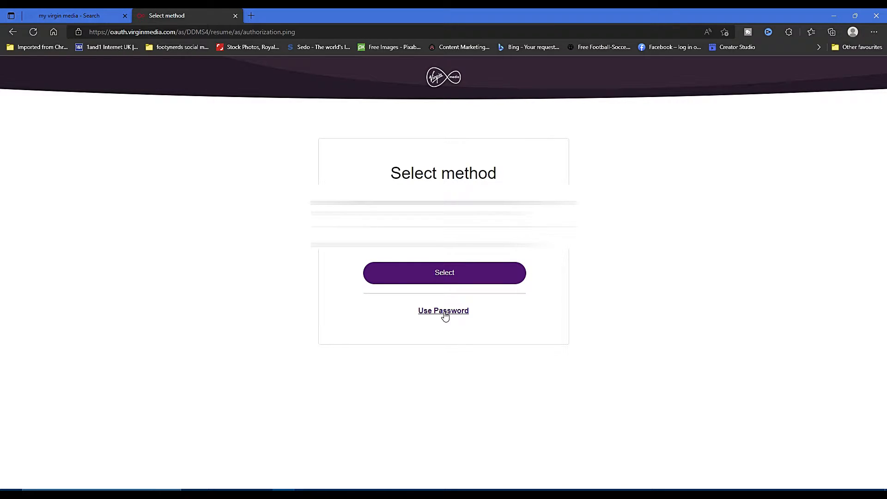
left_click(442, 310)
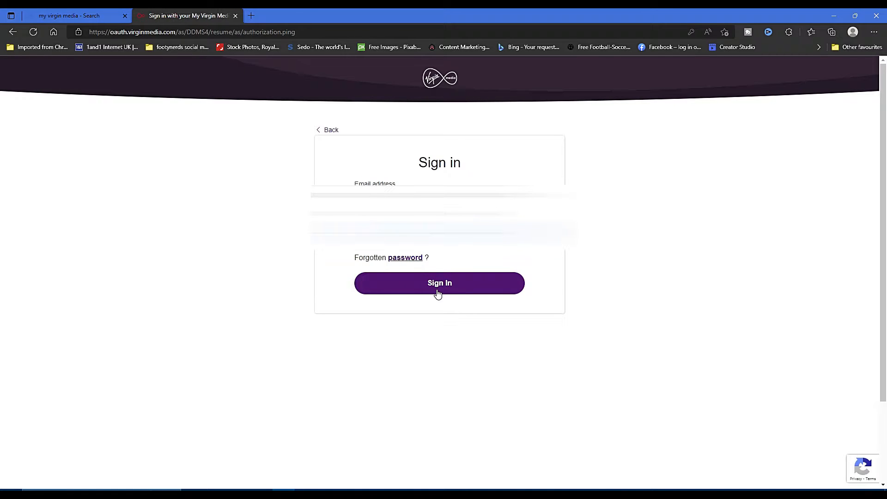
left_click(439, 282)
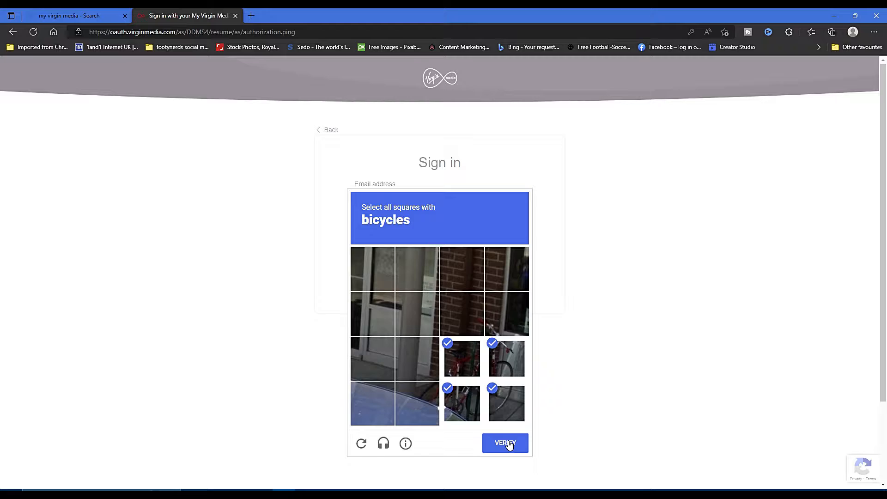
left_click(505, 443)
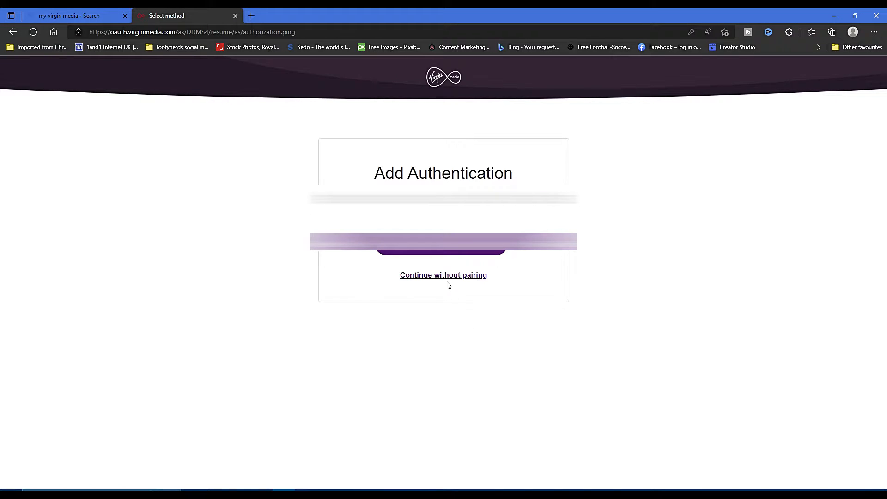
- Continue without pairing an authentication device to reach the account home
left_click(443, 275)
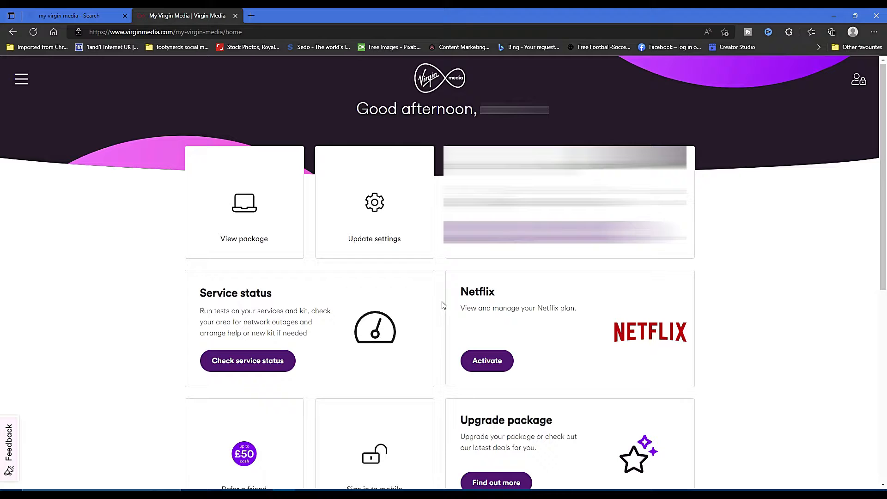
mouse_move(389, 252)
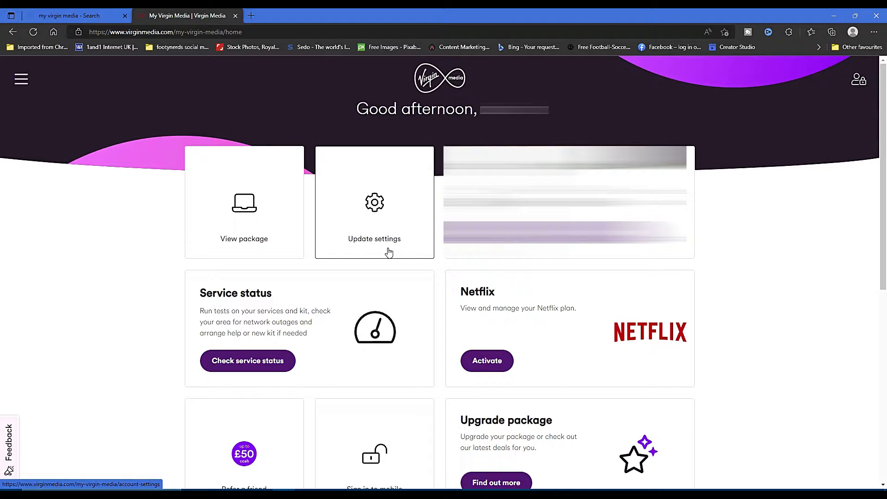
mouse_move(314, 355)
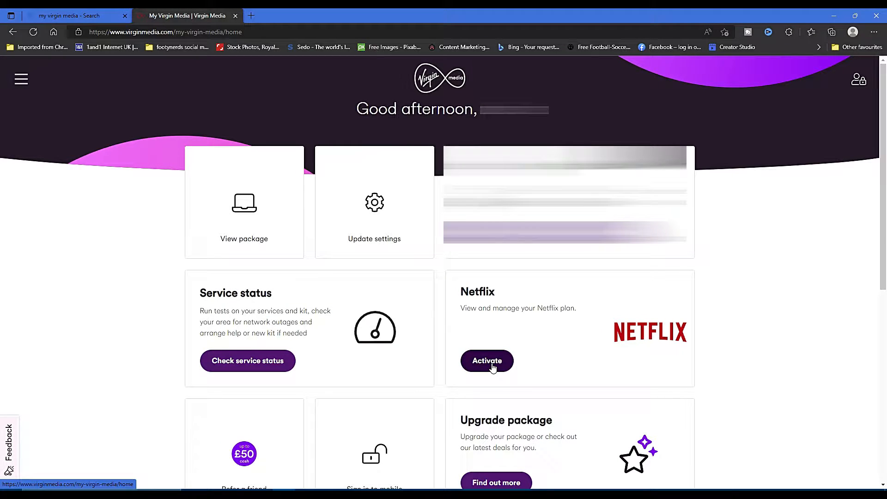
mouse_move(512, 367)
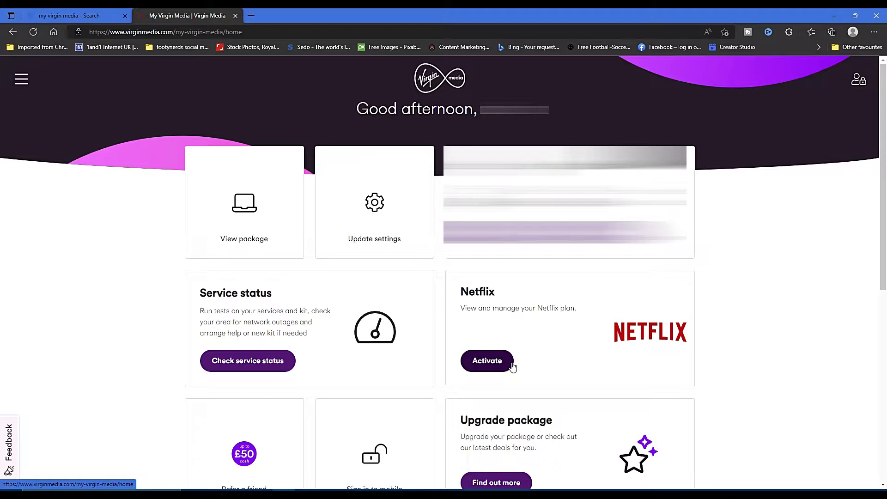
mouse_move(487, 366)
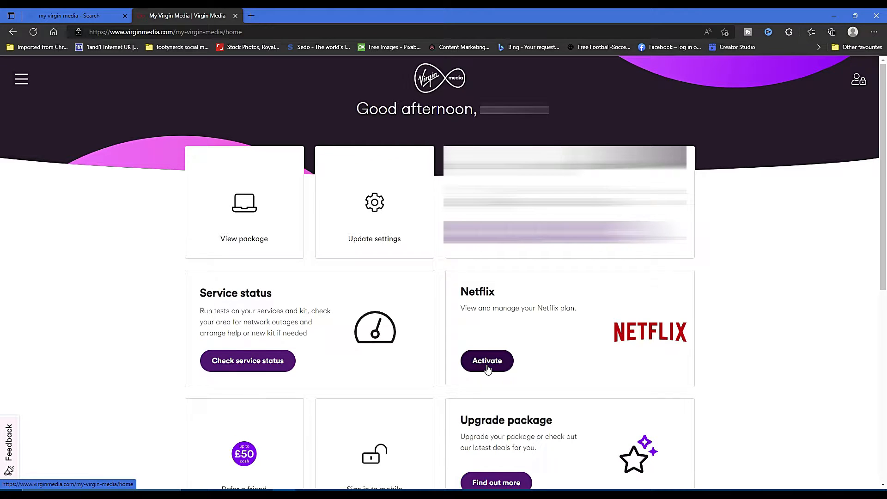
mouse_move(374, 210)
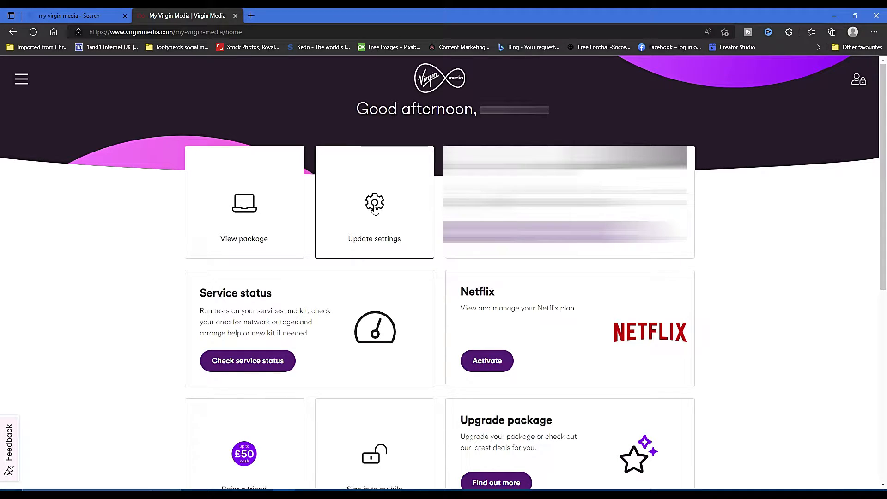
left_click(374, 215)
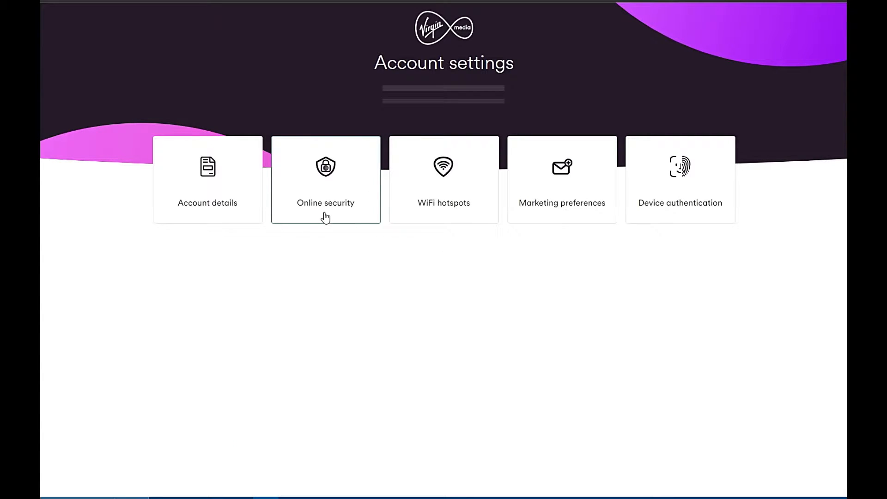
mouse_move(328, 212)
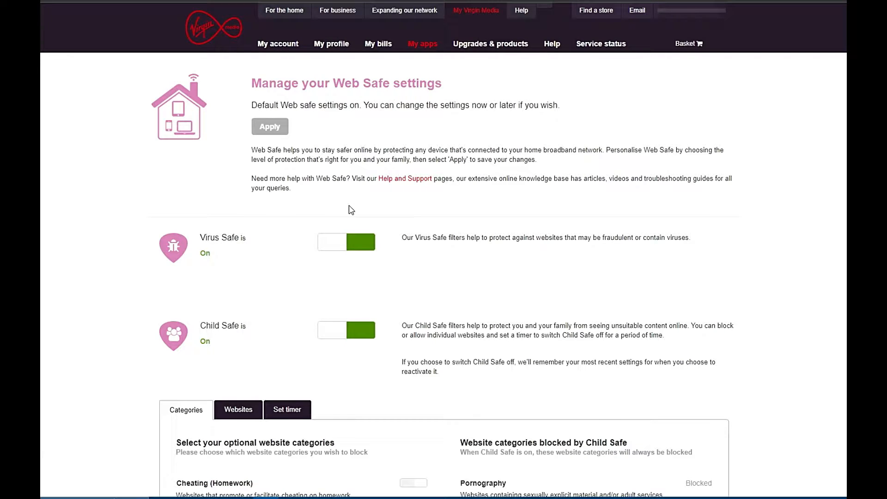
mouse_move(483, 201)
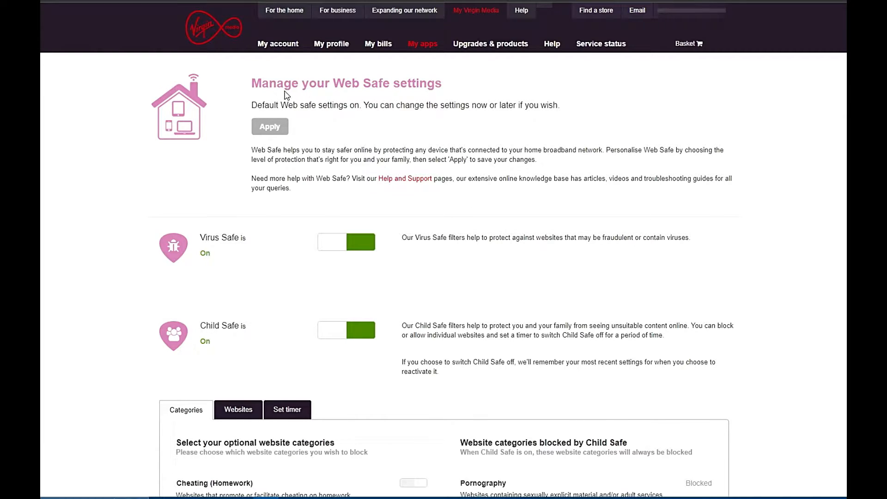
mouse_move(444, 205)
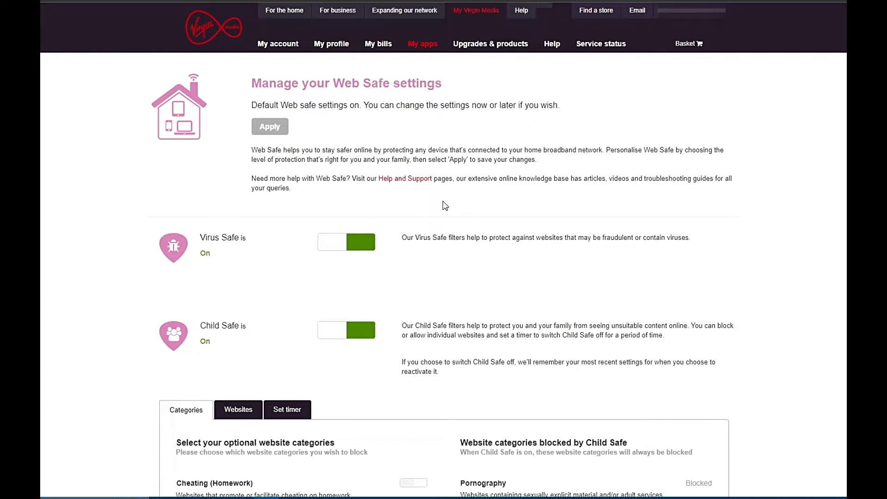
mouse_move(316, 159)
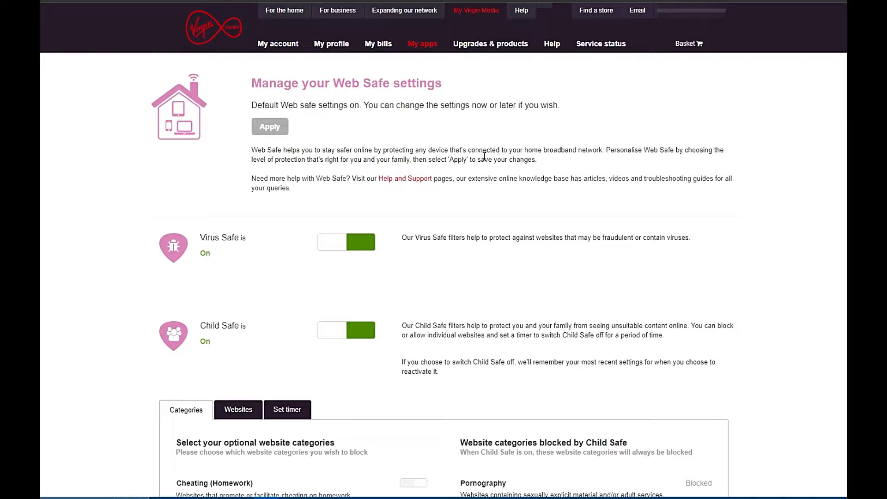
mouse_move(645, 164)
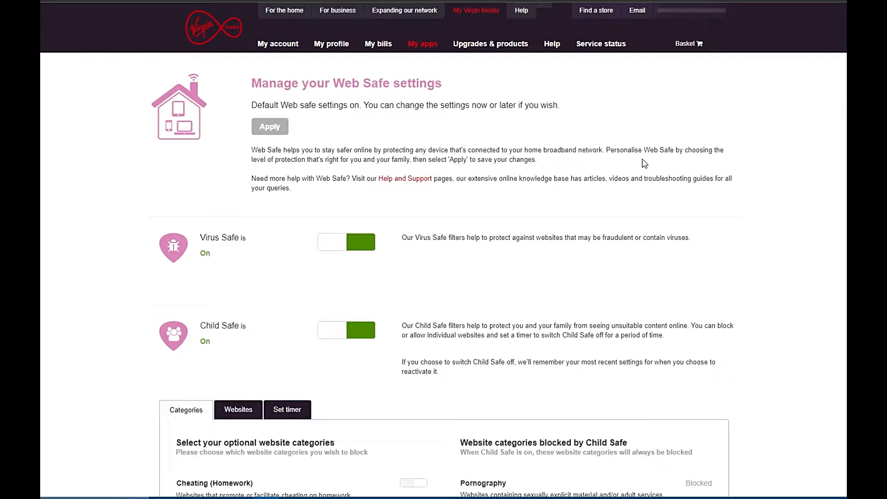
mouse_move(380, 173)
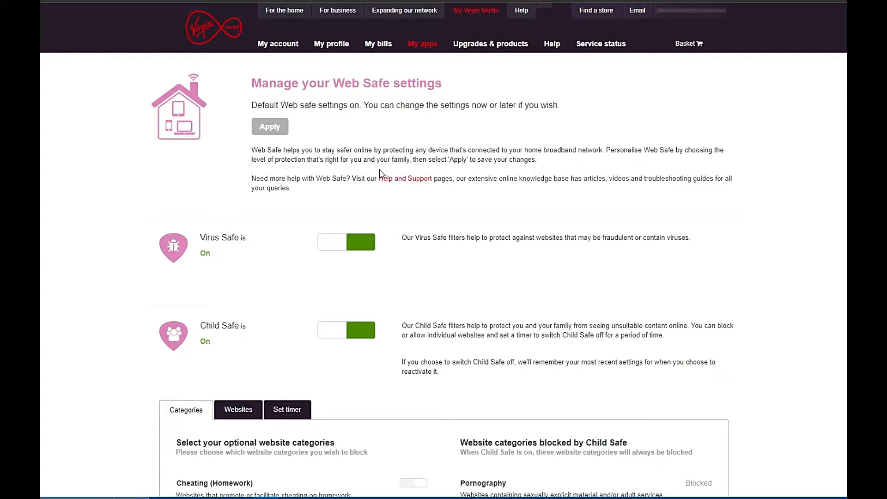
mouse_move(465, 220)
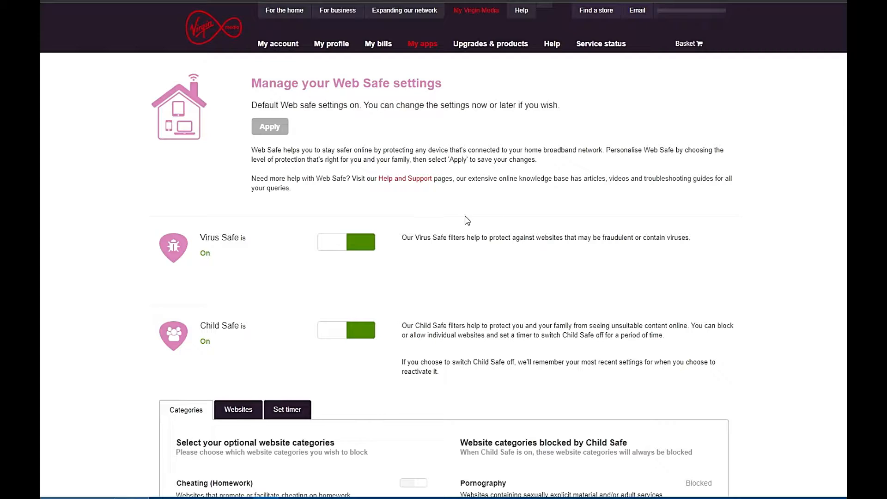
mouse_move(351, 279)
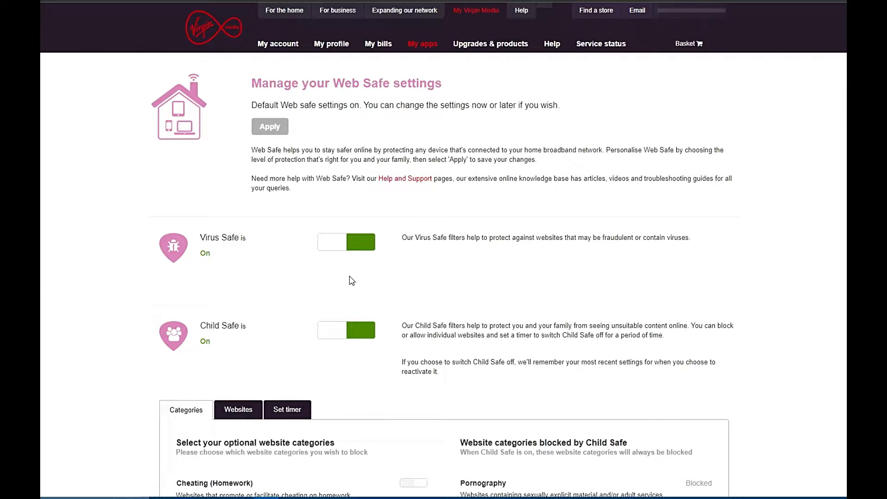
mouse_move(245, 251)
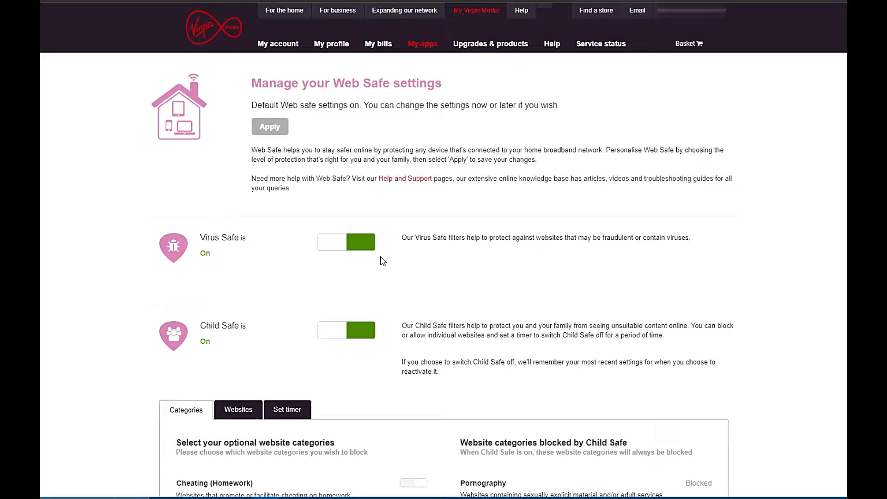
mouse_move(354, 260)
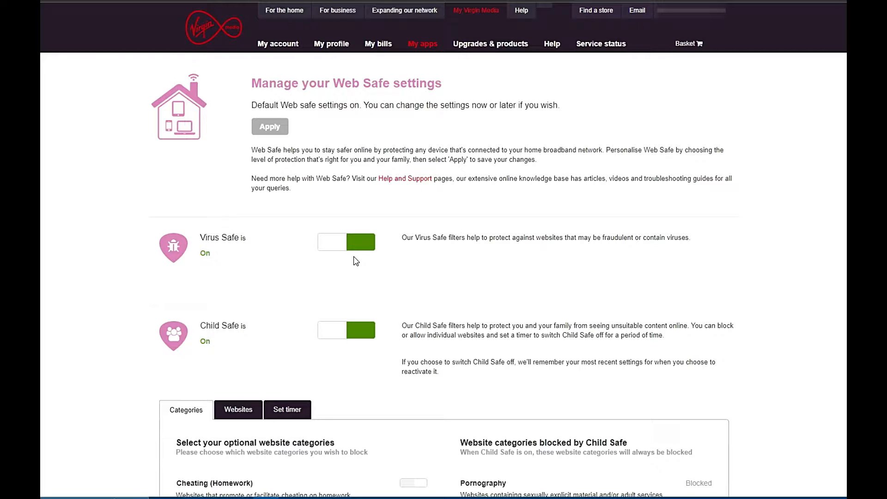
mouse_move(452, 249)
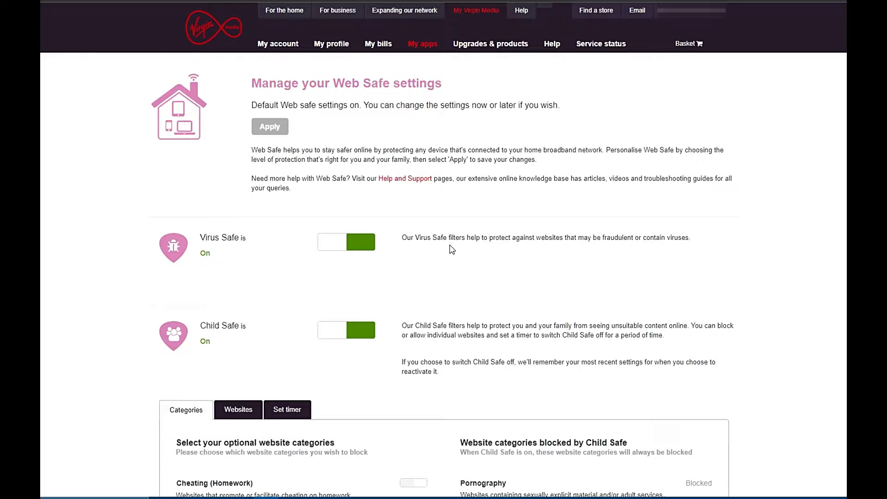
mouse_move(489, 251)
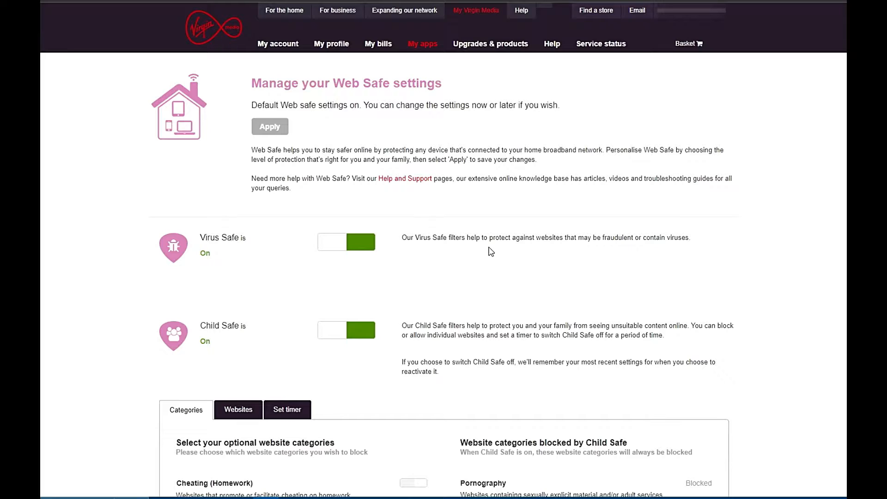
mouse_move(444, 258)
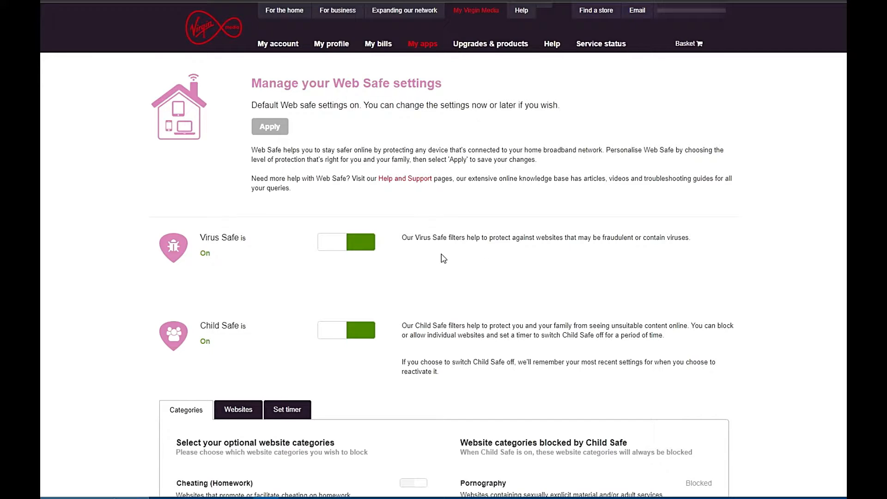
scroll("down", 3)
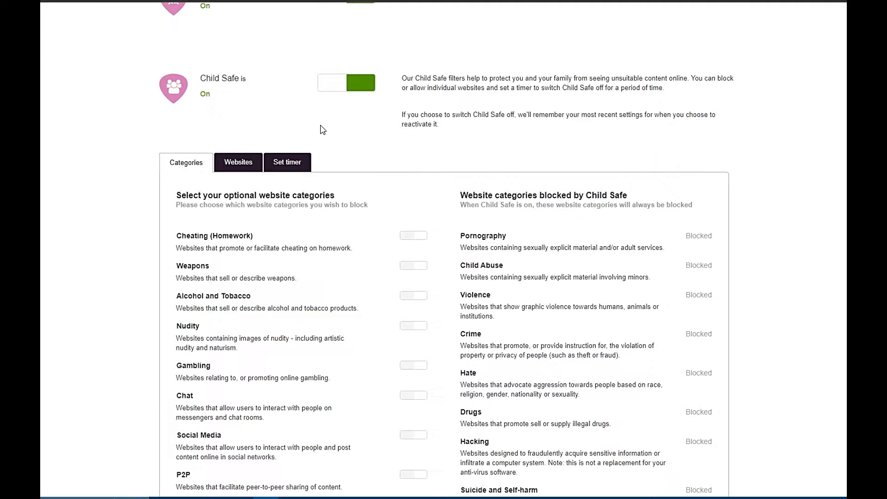
mouse_move(205, 105)
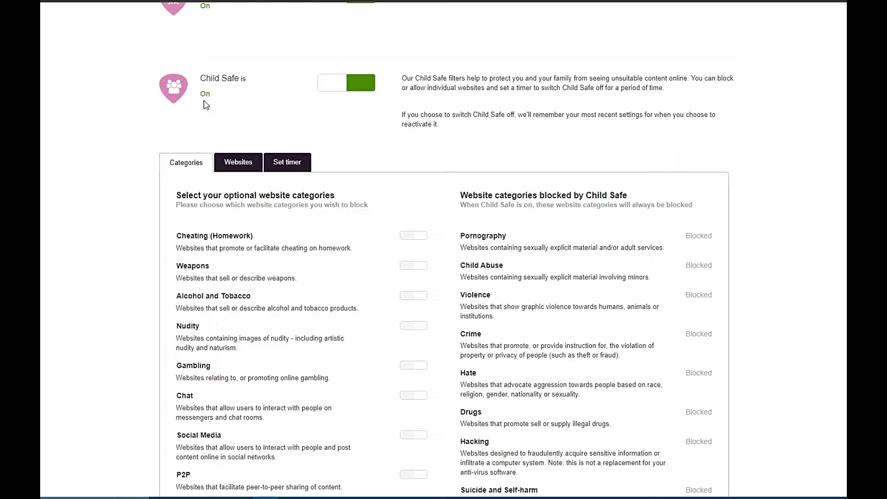
mouse_move(357, 107)
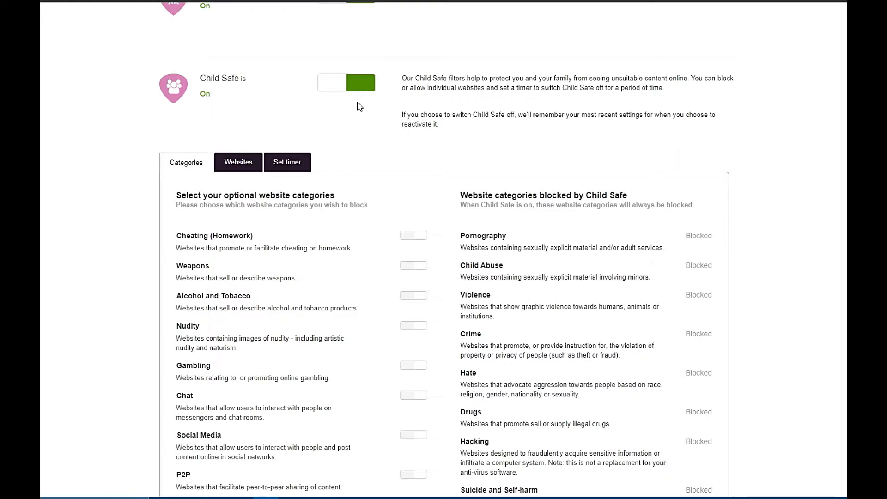
mouse_move(338, 104)
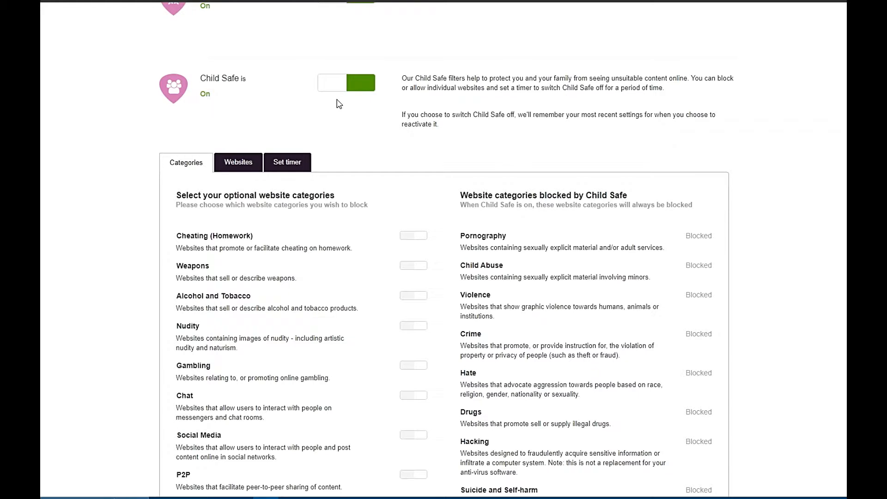
left_click(333, 82)
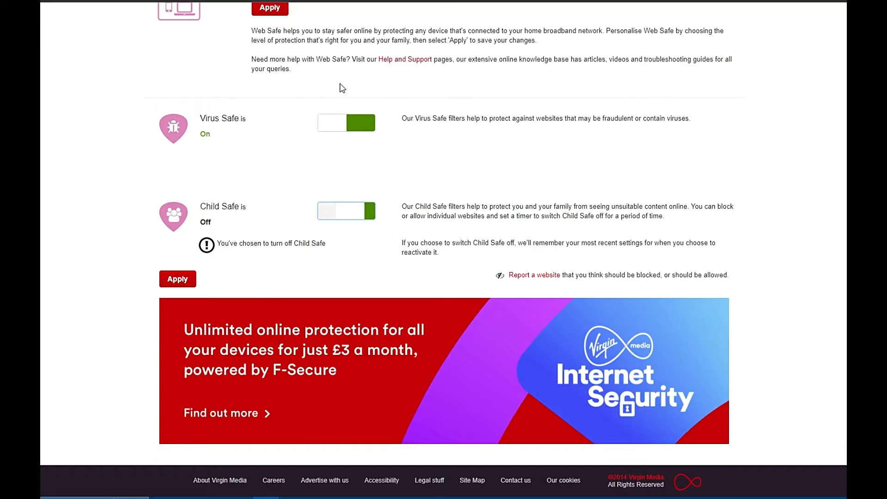
left_click(346, 211)
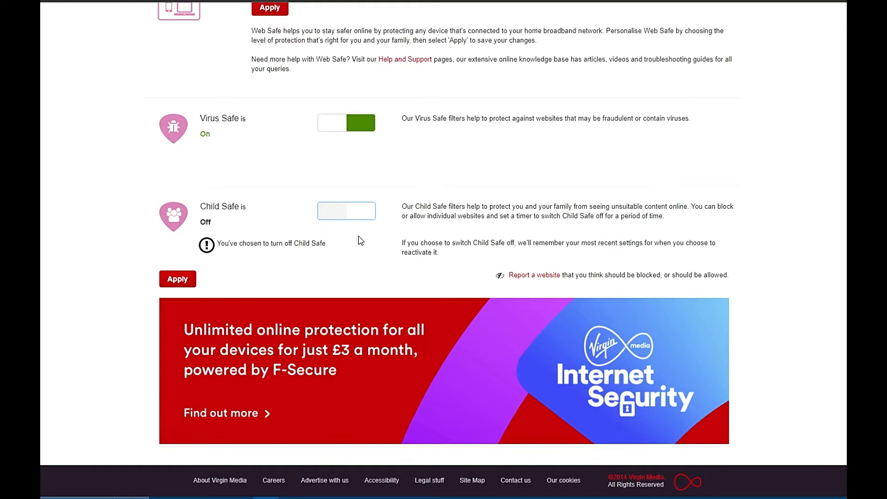
mouse_move(359, 216)
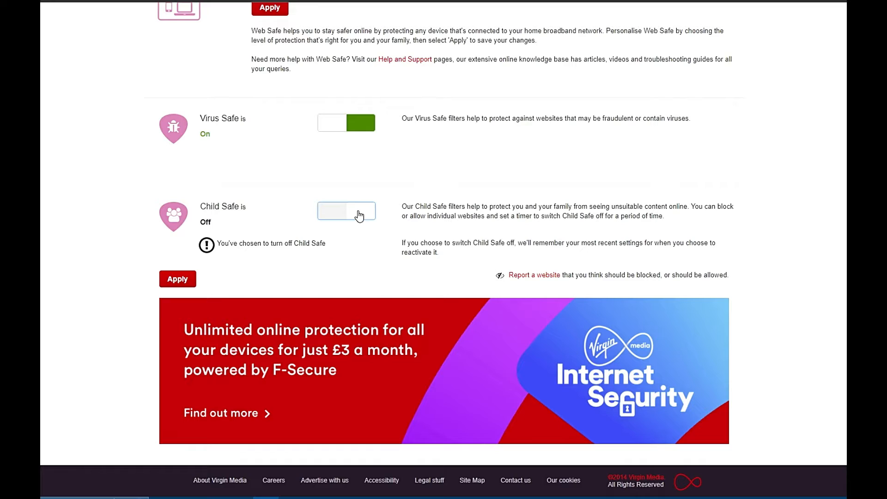
left_click(346, 211)
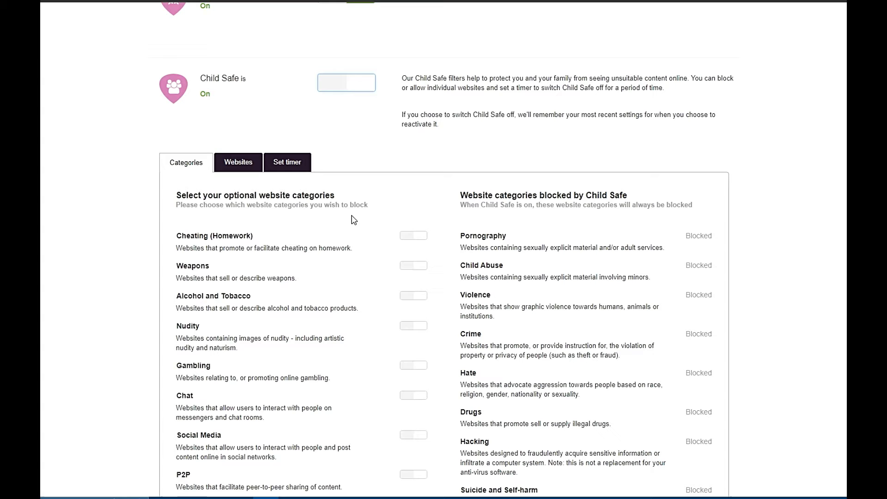
left_click(345, 82)
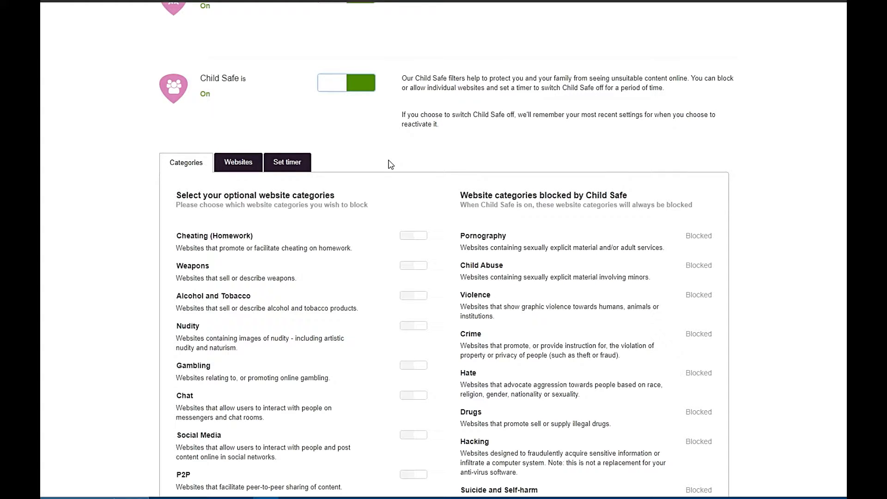
mouse_move(426, 164)
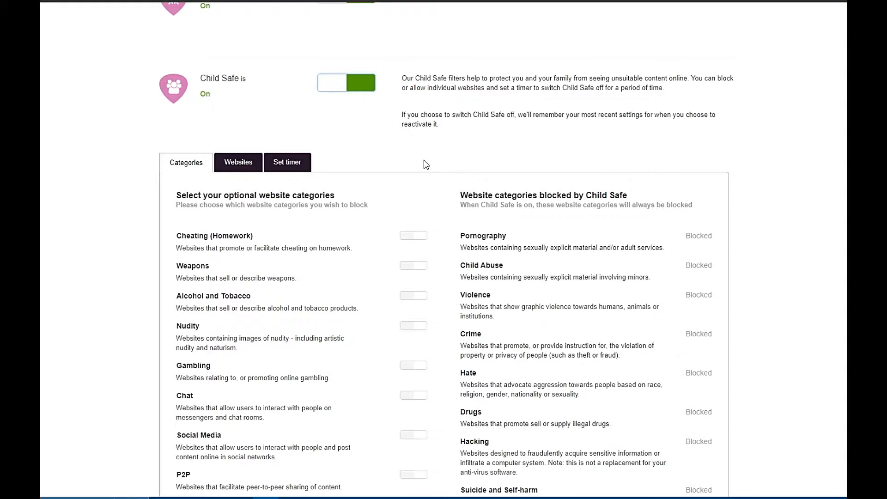
mouse_move(594, 205)
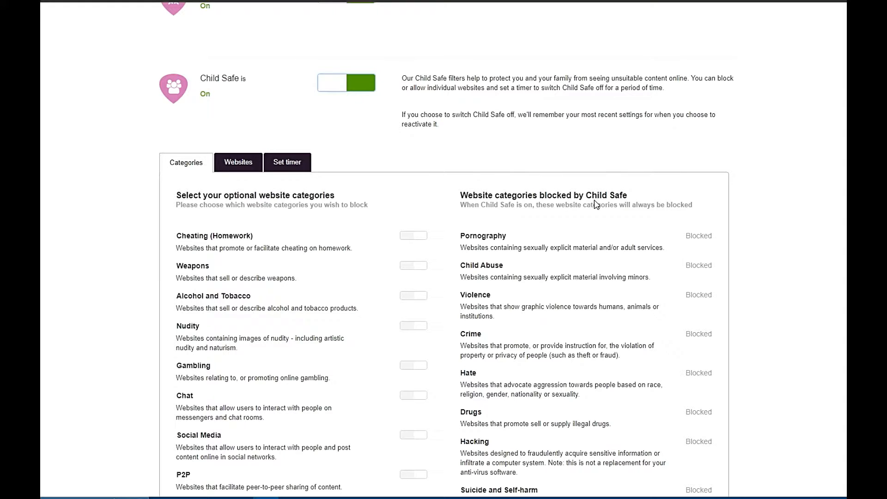
scroll("down", 3)
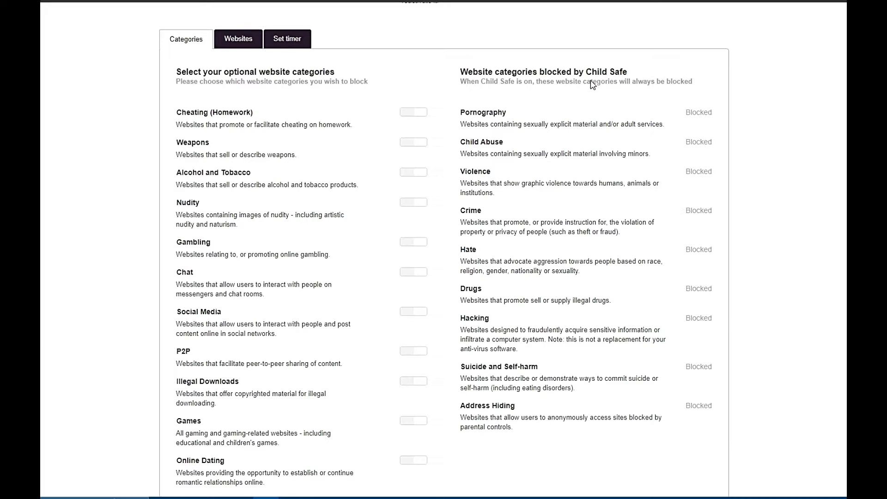
mouse_move(555, 97)
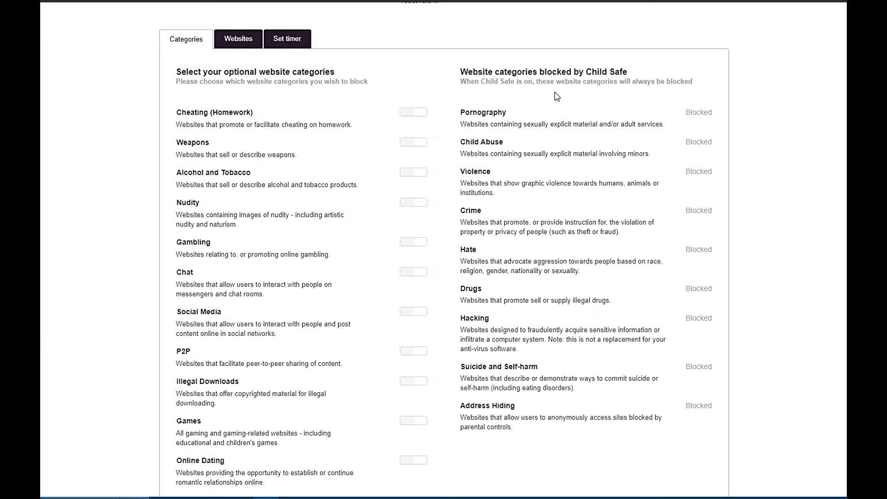
mouse_move(515, 281)
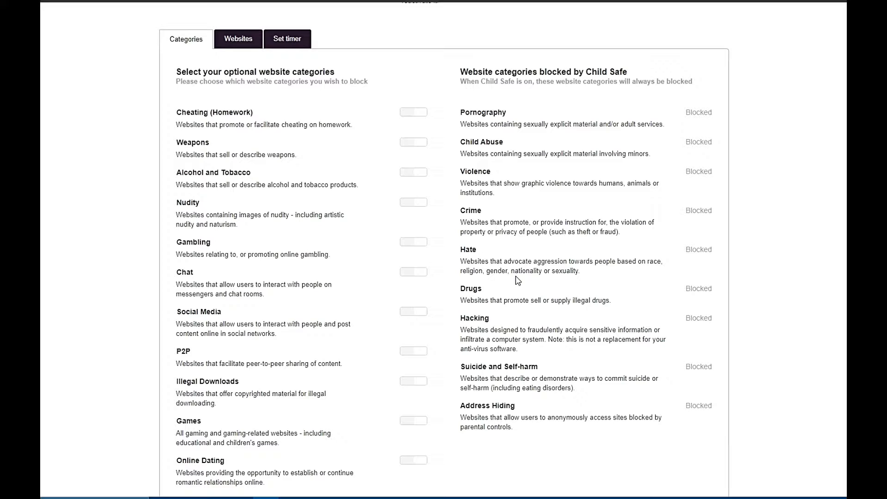
mouse_move(412, 240)
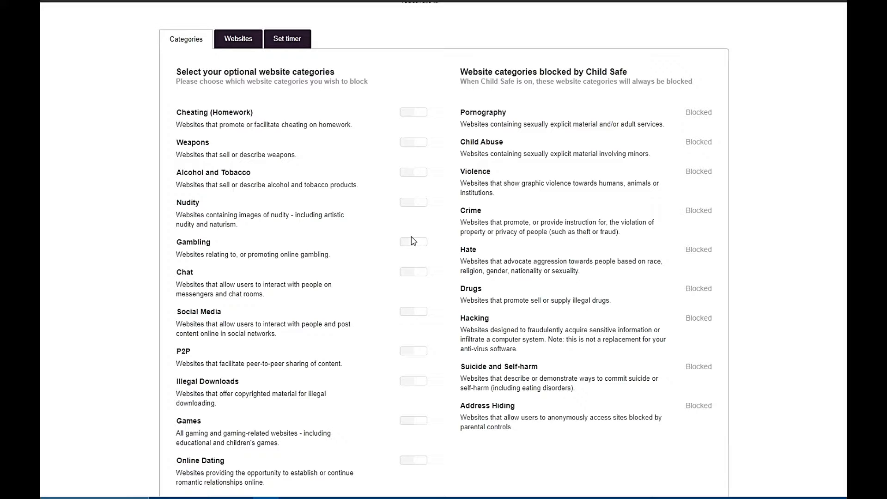
mouse_move(315, 105)
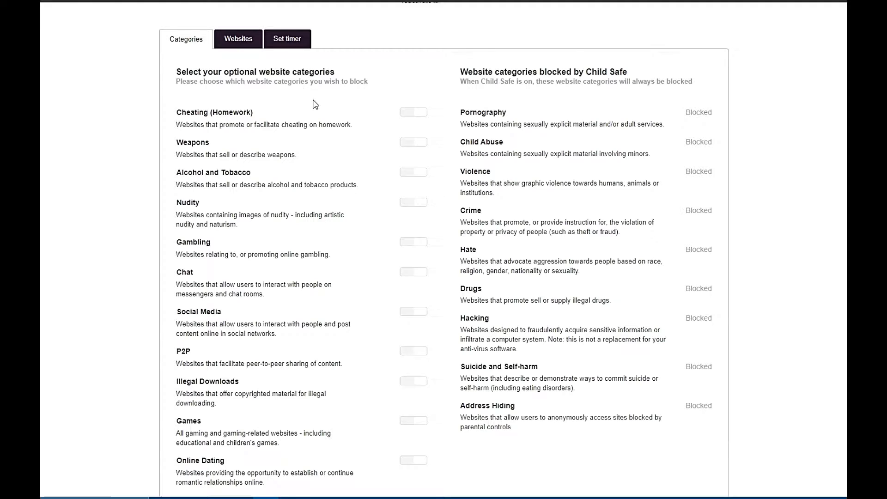
scroll("down", 3)
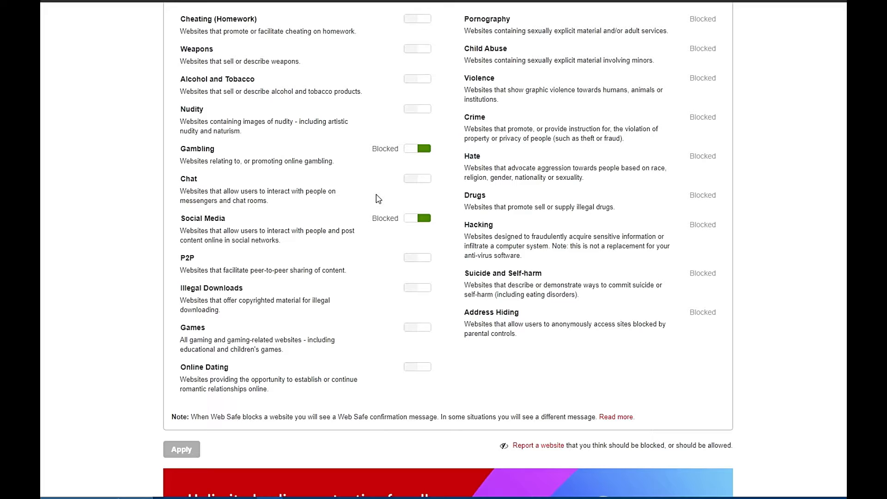
mouse_move(413, 376)
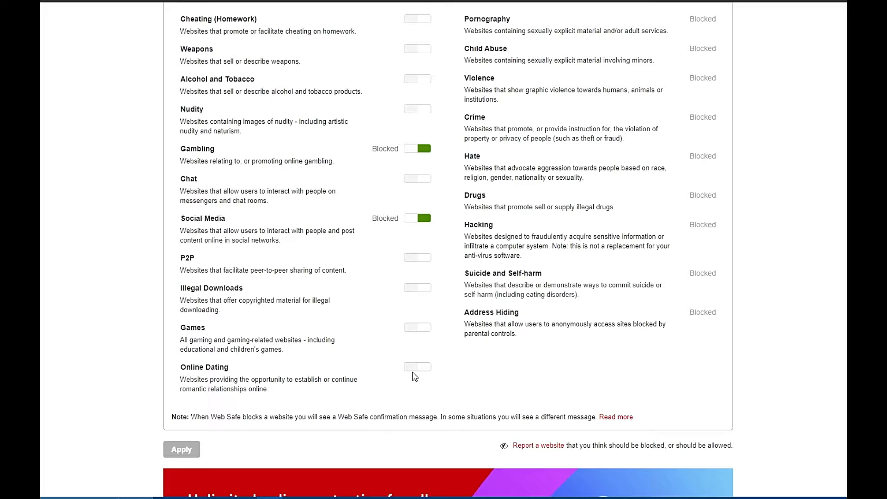
- Block the Online Dating category under Child Safe and apply the Web Safe settings
left_click(417, 367)
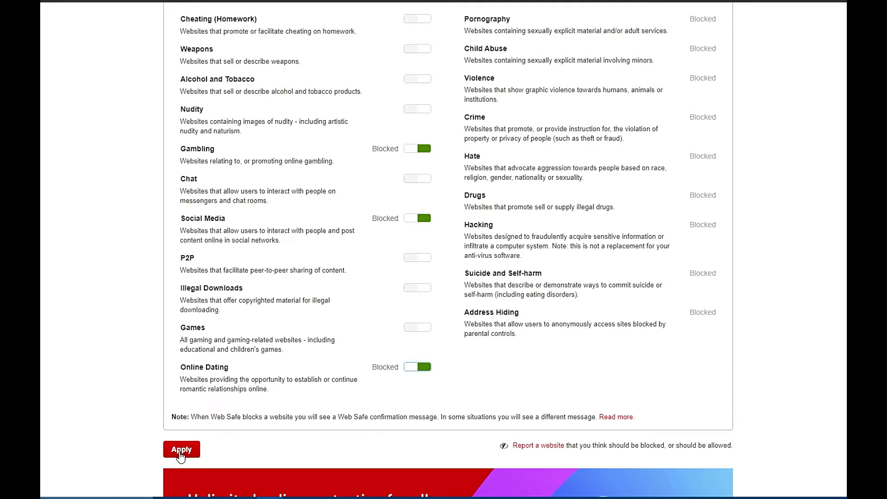
left_click(181, 449)
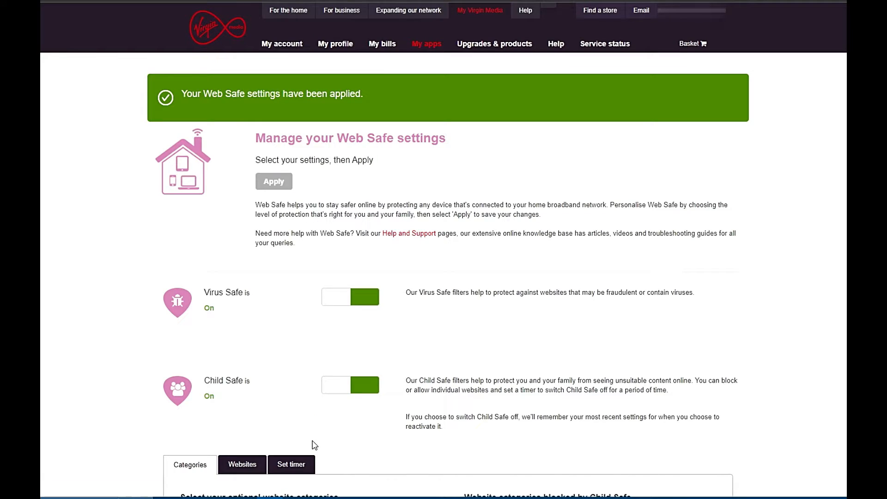
mouse_move(269, 363)
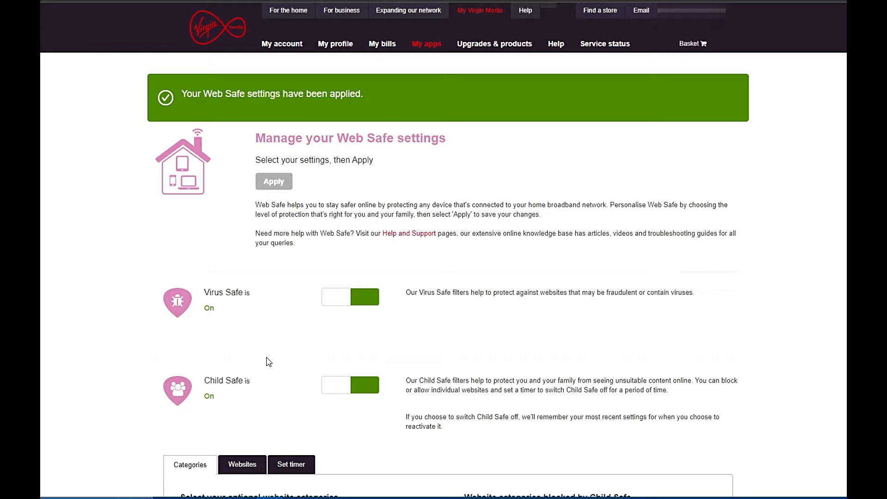
left_click(294, 7)
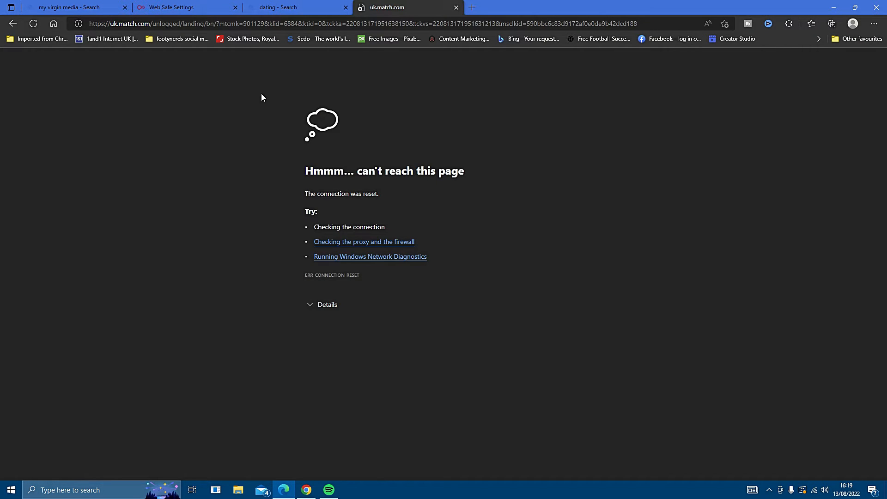
mouse_move(455, 8)
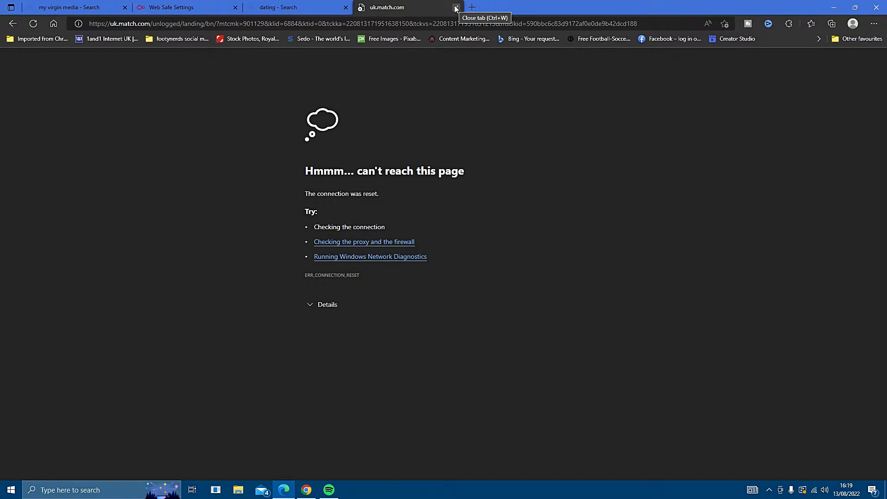
- Confirm match.com, ourtime and one-nightstand are blocked, closing each unreachable page
left_click(455, 7)
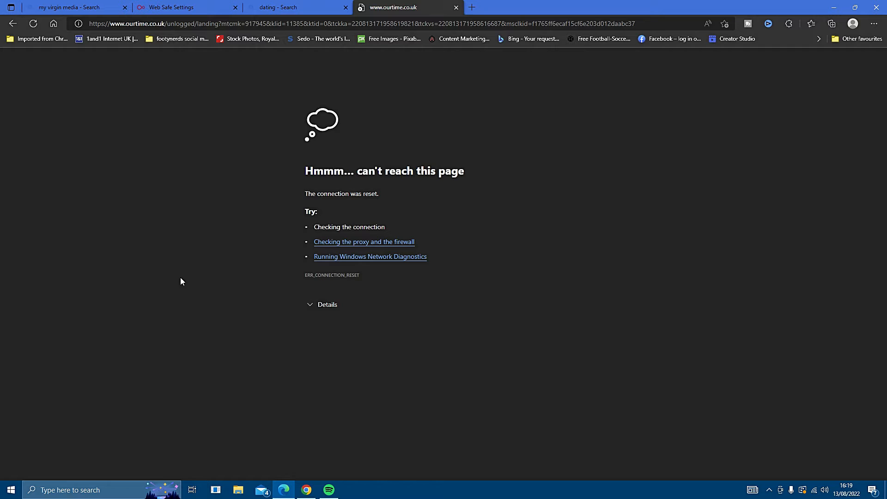
mouse_move(455, 7)
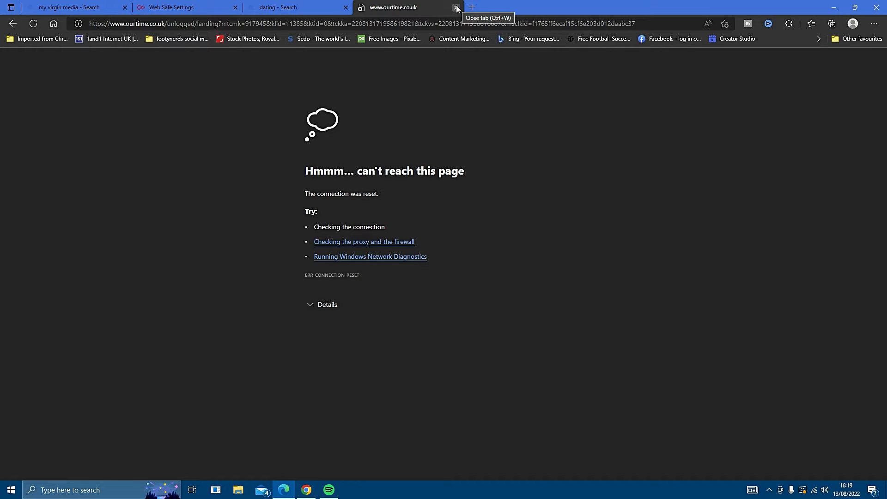
left_click(456, 8)
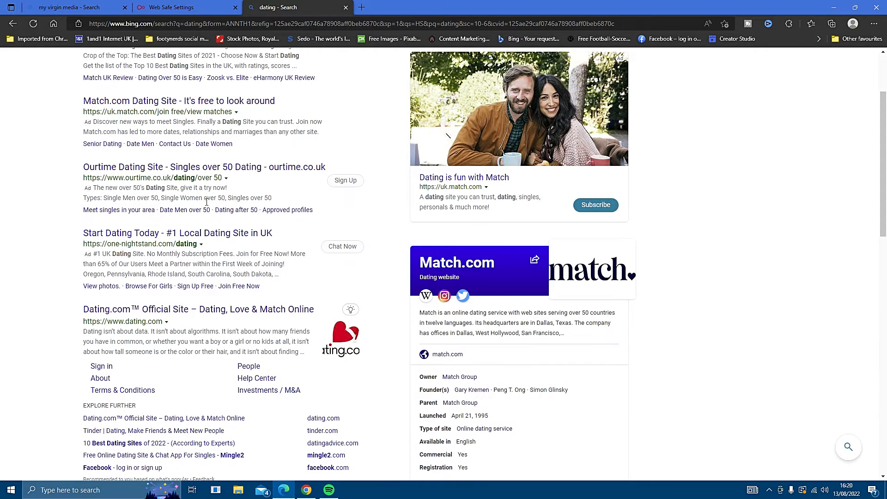
left_click(178, 233)
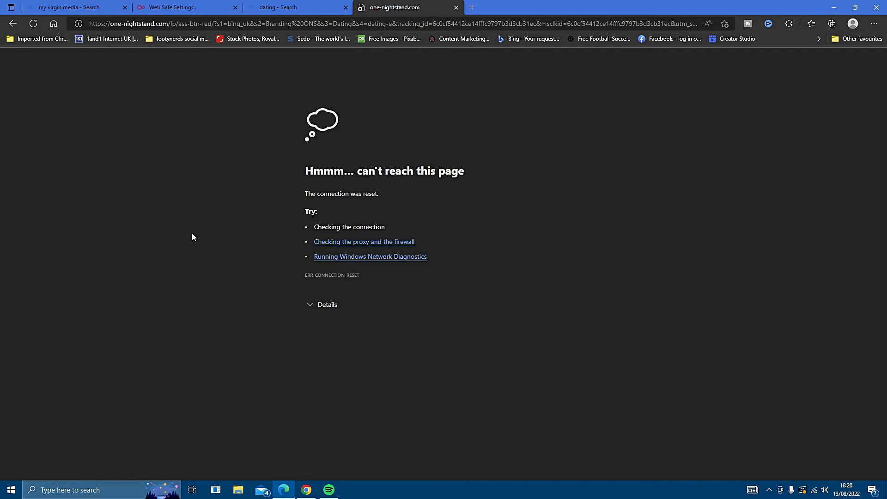
left_click(187, 8)
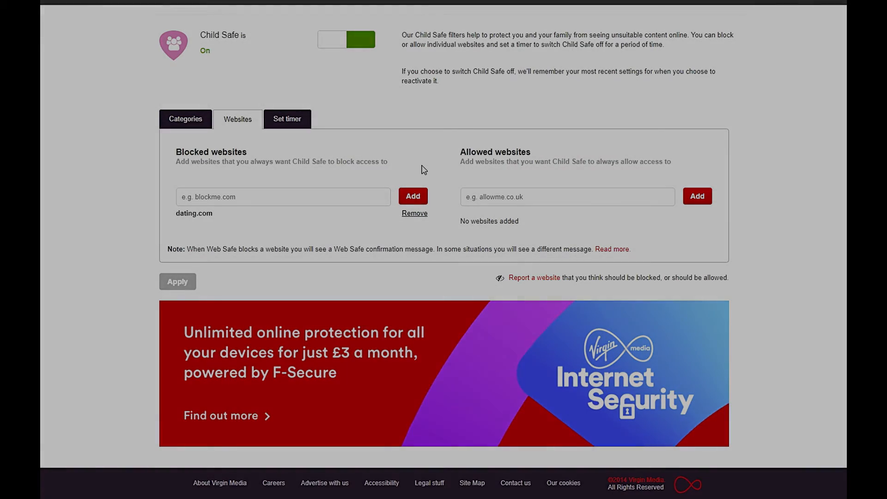
- Return from the blocked Websites list to the Child Safe Categories list
left_click(185, 119)
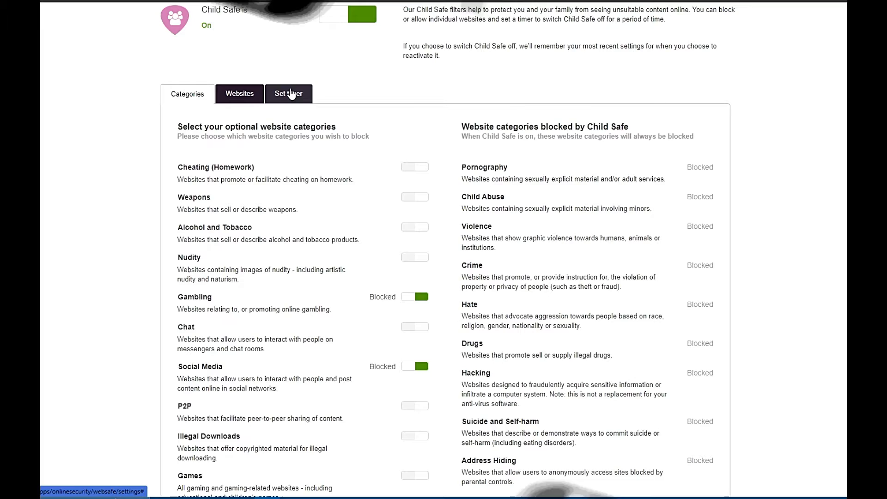
- Set a Child Safe off-timer for Monday–Friday between 7 am and 4 pm and apply it
left_click(288, 93)
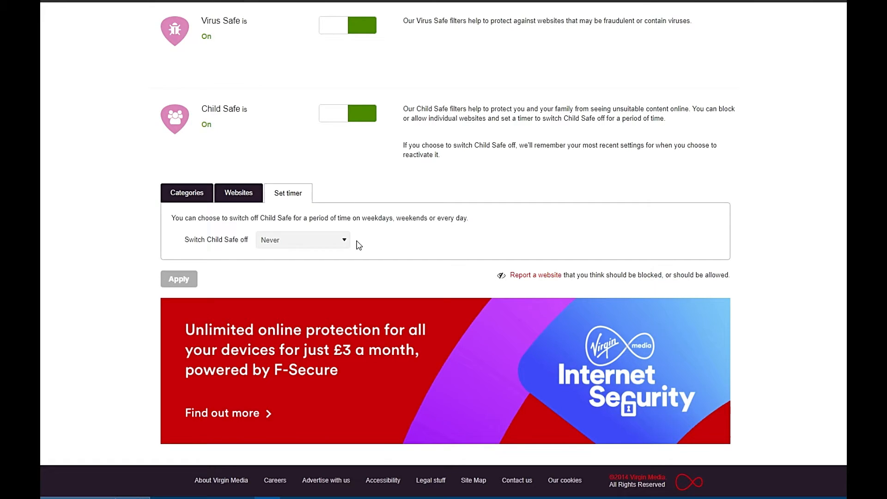
mouse_move(355, 246)
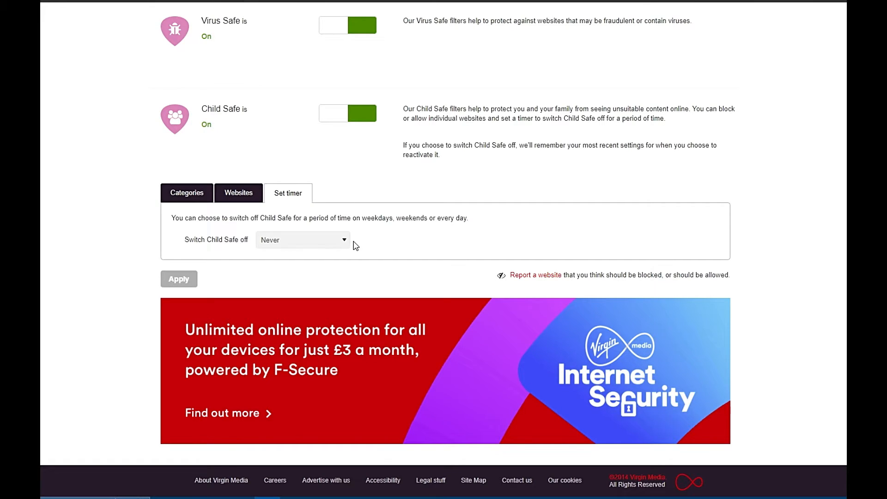
mouse_move(345, 243)
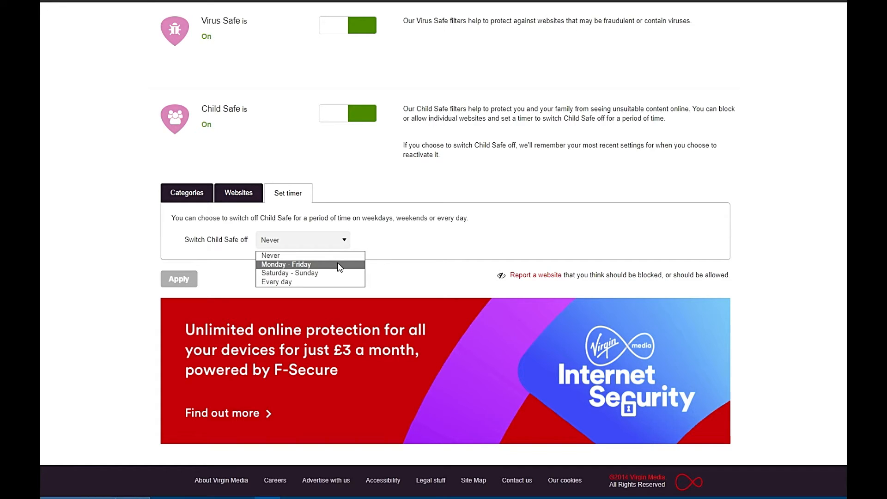
mouse_move(331, 276)
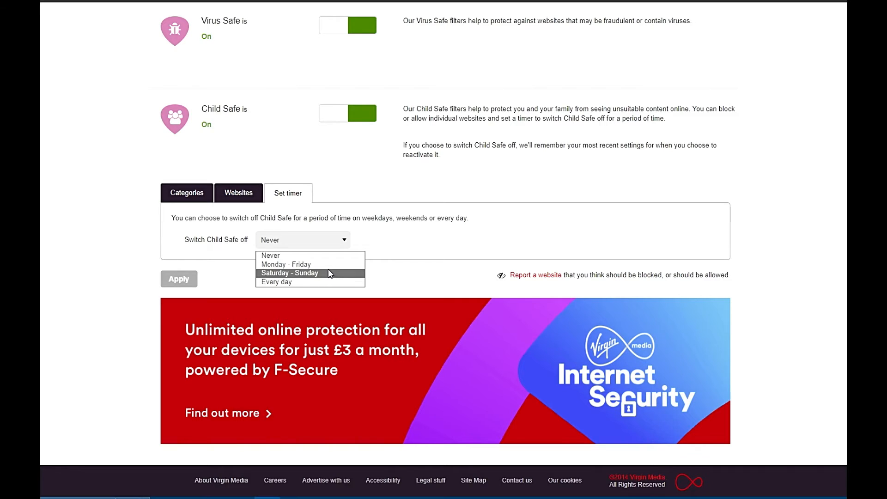
left_click(285, 264)
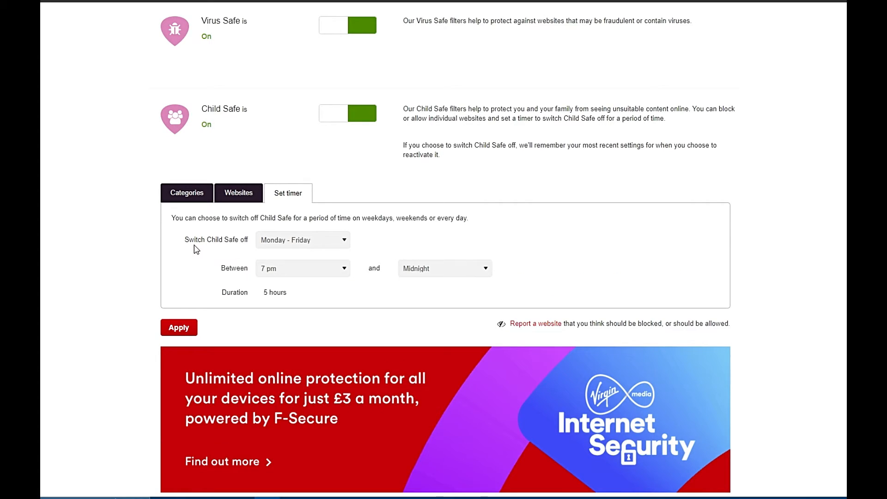
mouse_move(330, 288)
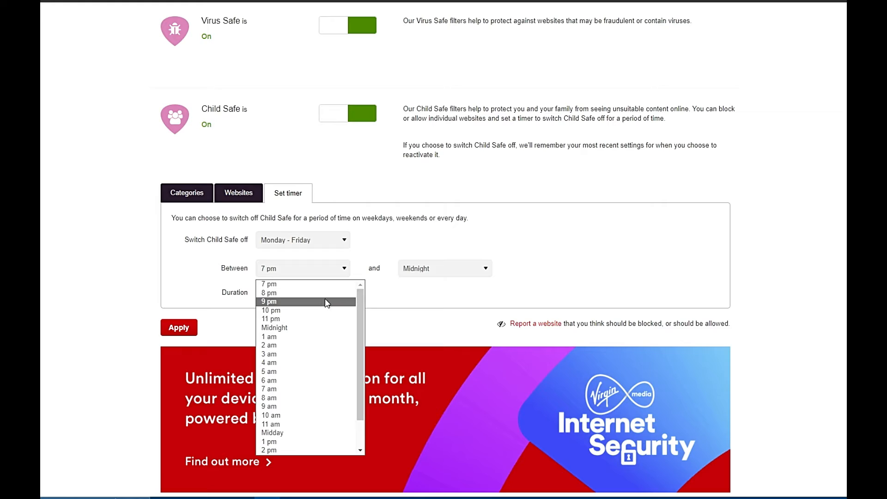
scroll("down", 3)
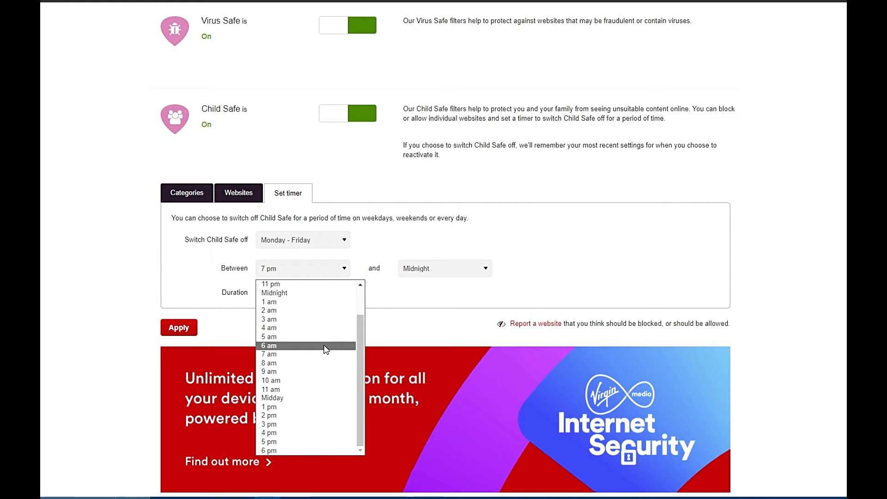
left_click(269, 354)
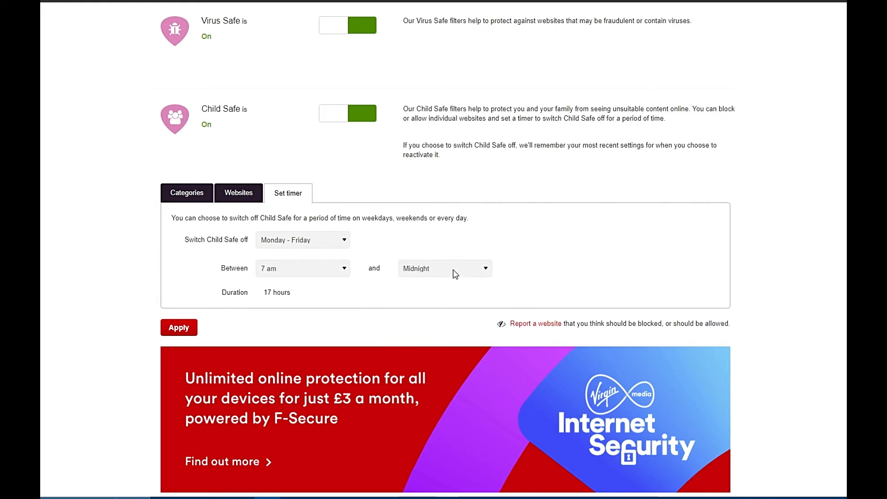
left_click(444, 268)
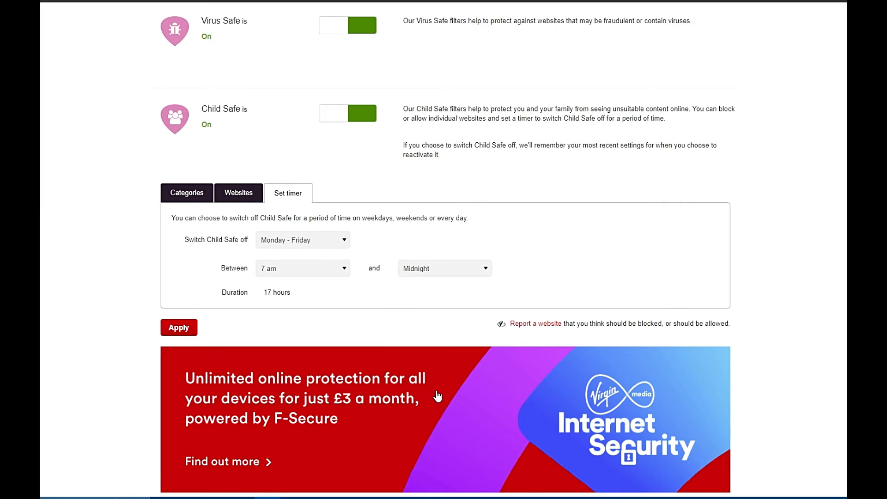
left_click(445, 267)
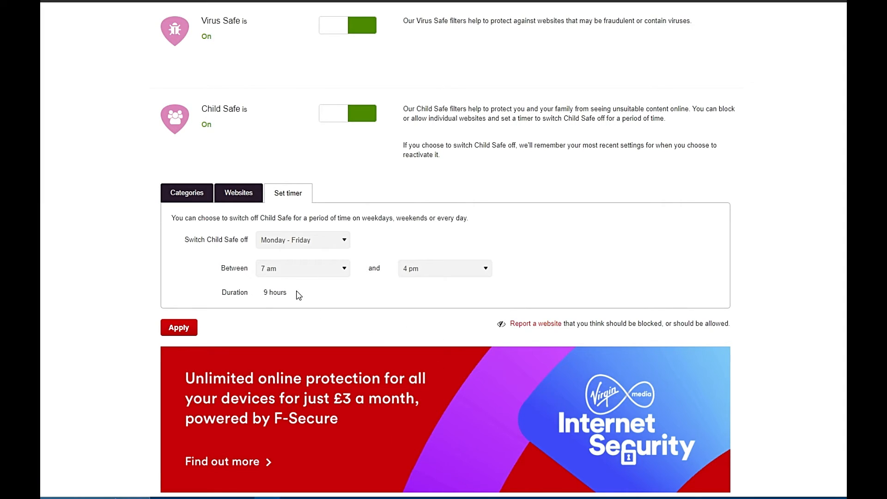
mouse_move(429, 285)
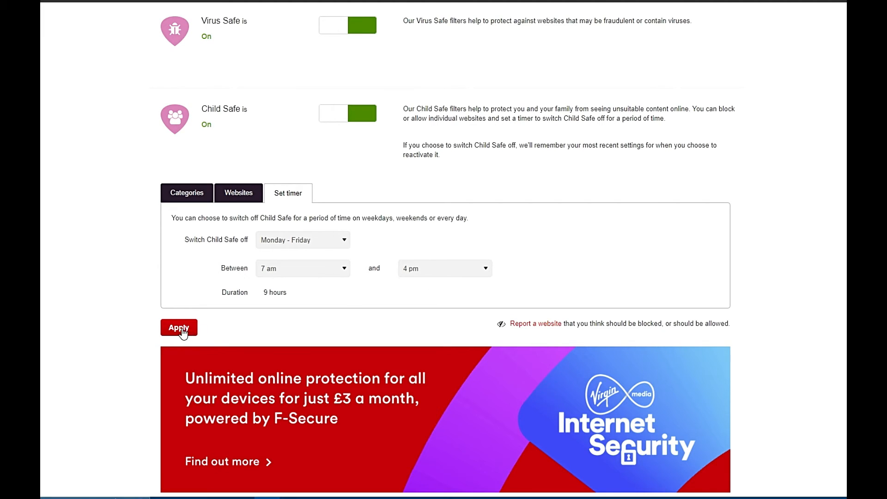
left_click(178, 327)
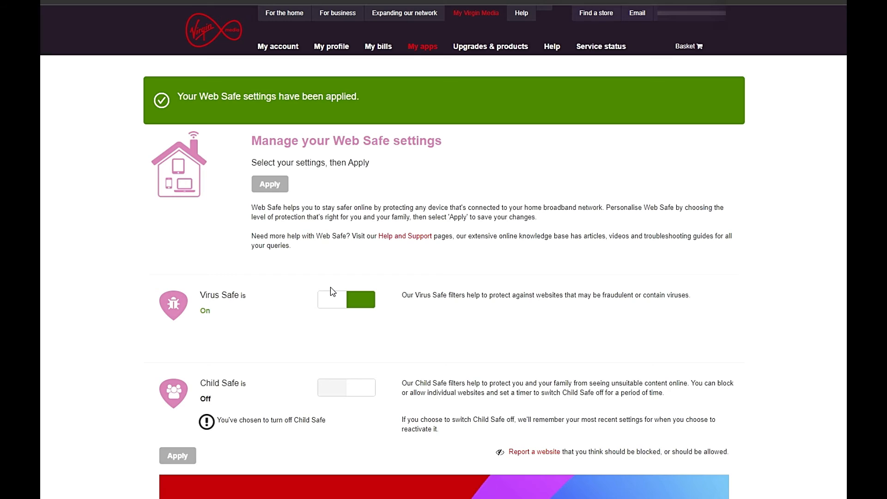
- Sign out of the My Virgin Media account from the account menu
left_click(476, 12)
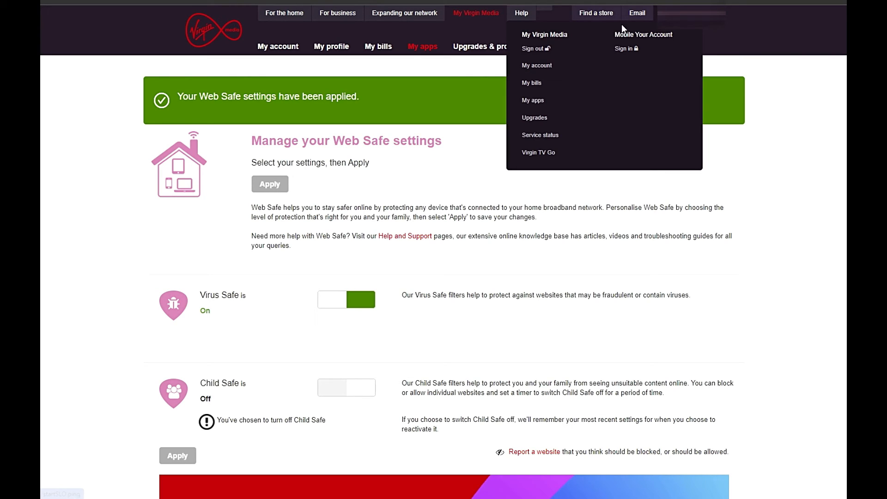
left_click(532, 48)
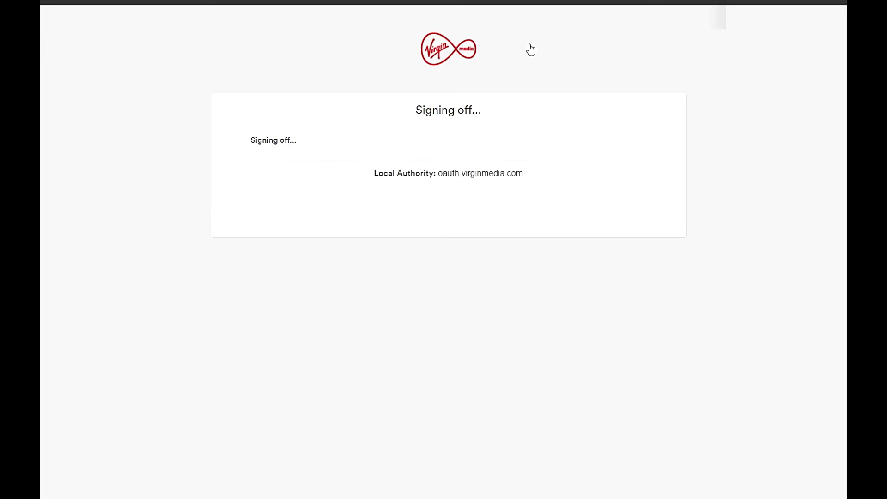
mouse_move(530, 48)
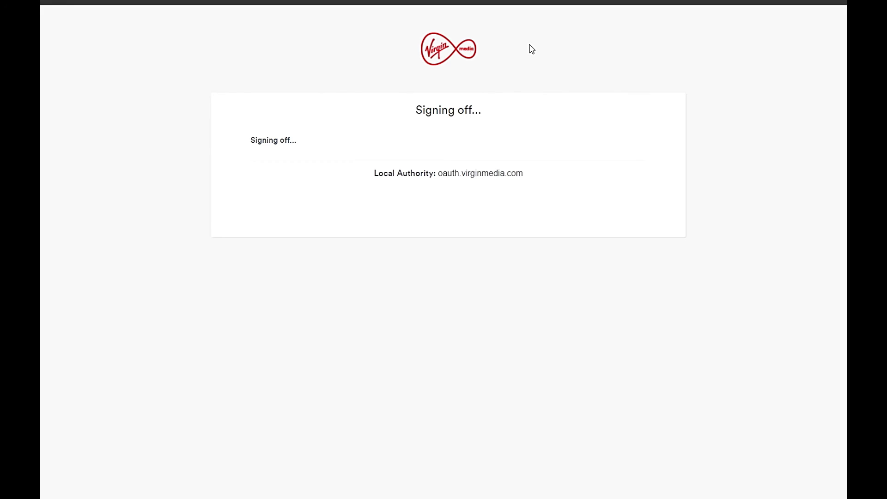